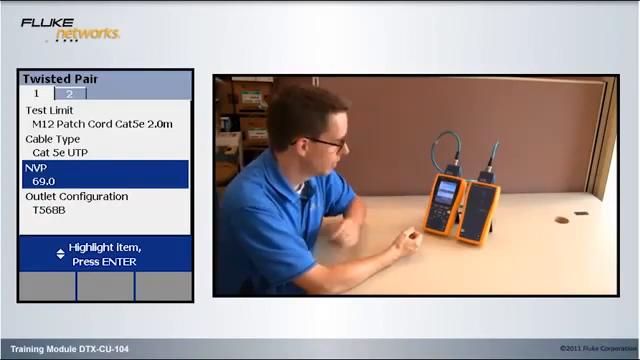
# Move the Twisted Pair setup highlight down from NVP (69.0) to Outlet Configuration (T568B)
pyautogui.press('Down')
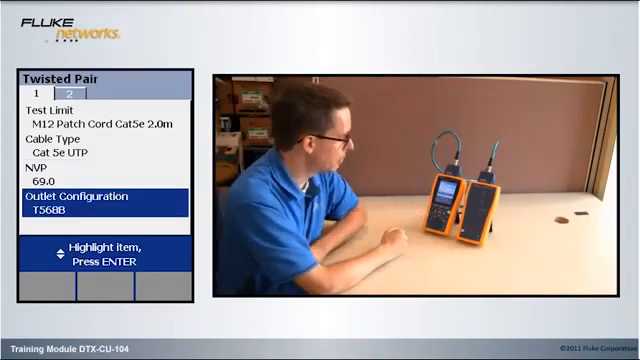